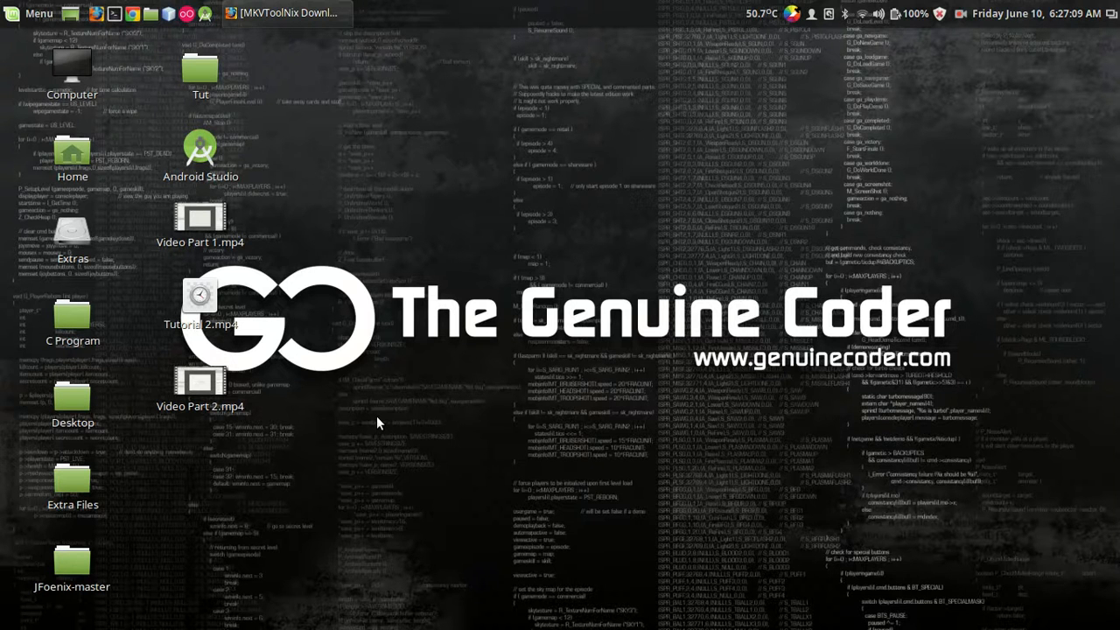
mouse_move(284, 436)
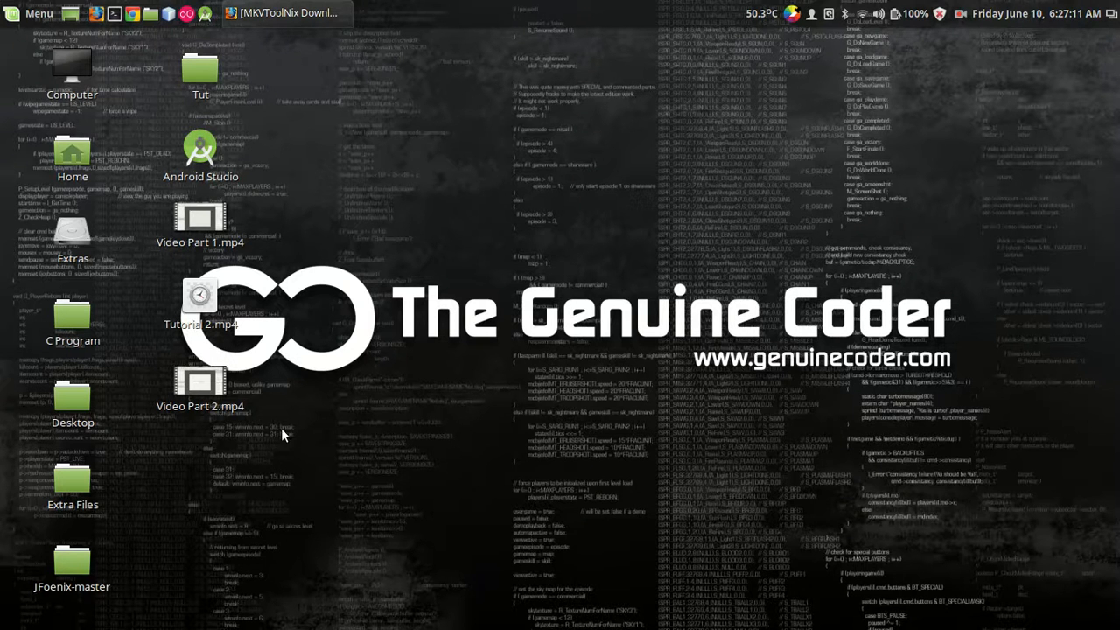
mouse_move(290, 122)
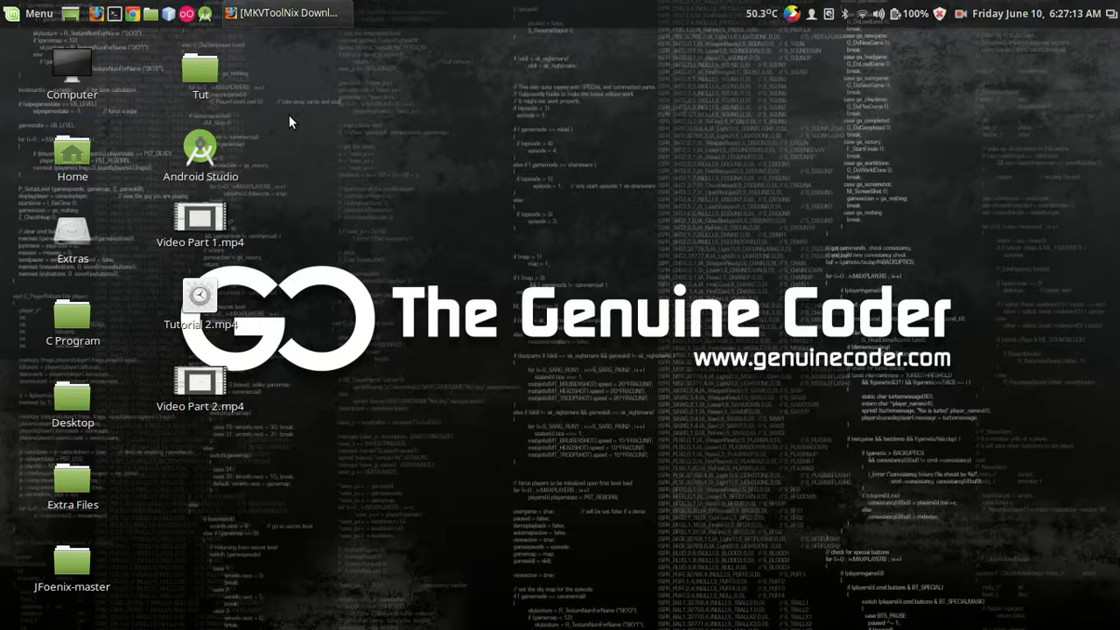
mouse_move(288, 12)
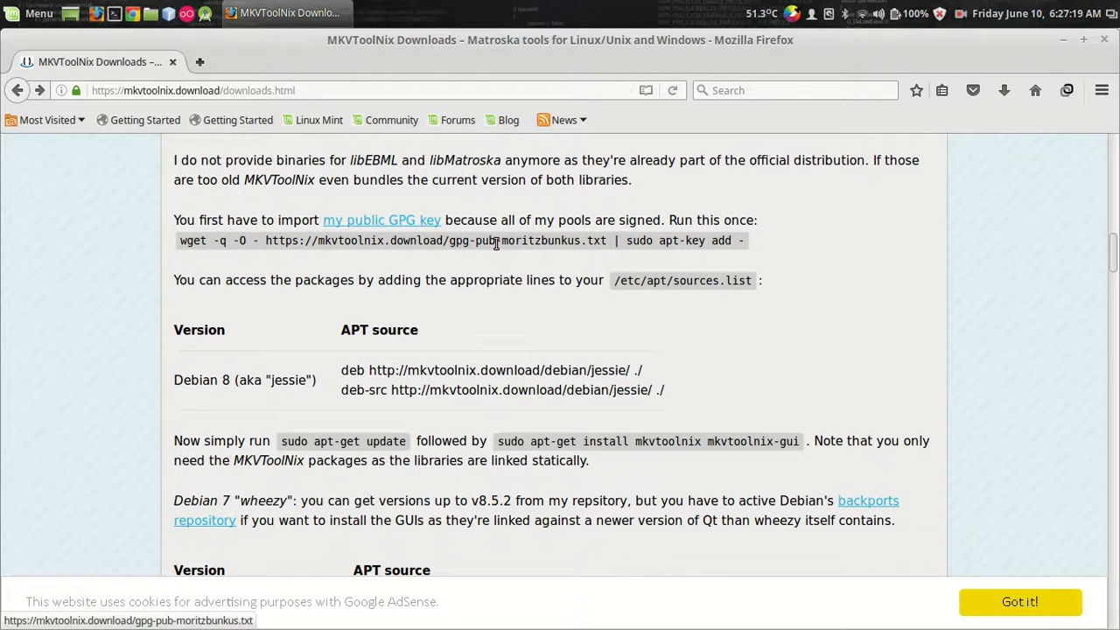
mouse_move(245, 255)
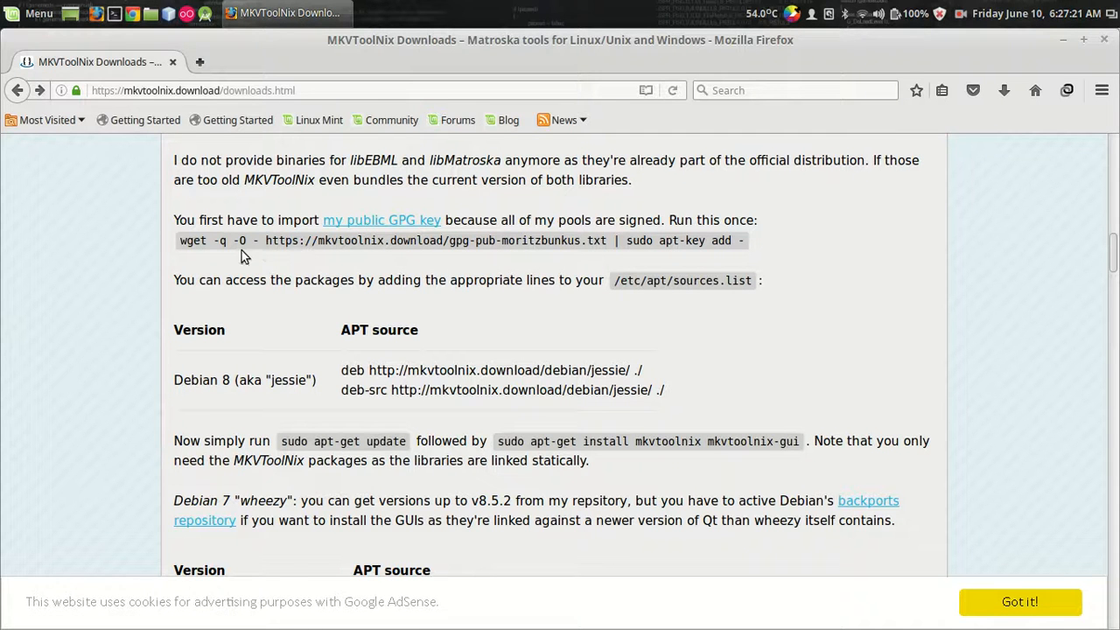
mouse_move(331, 274)
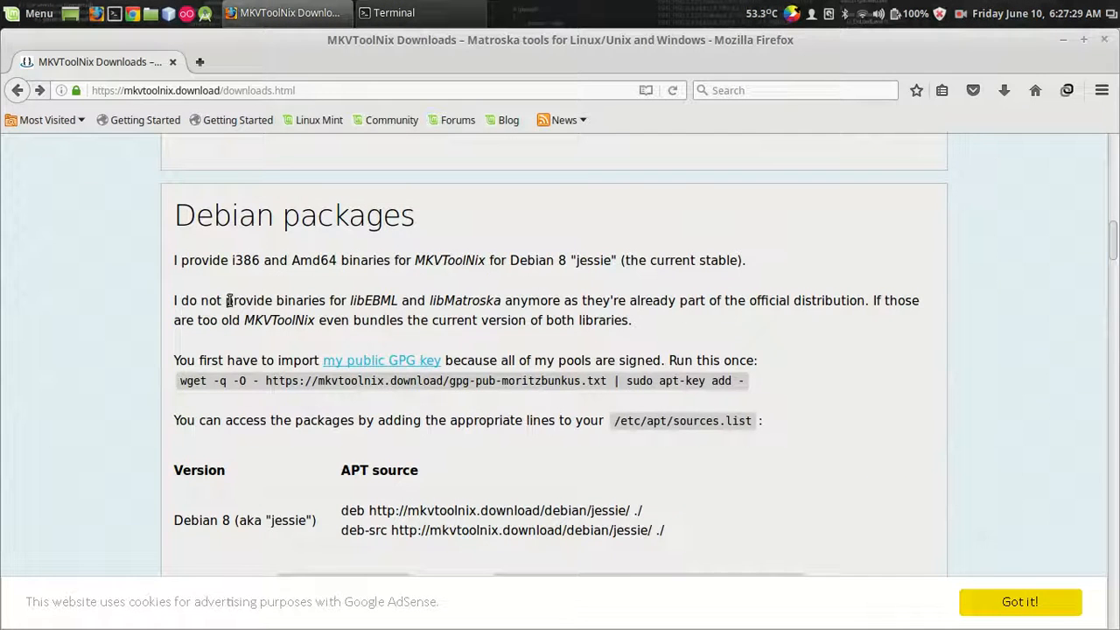
- Scroll the Downloads page to the Debian packages wget GPG key import command
scroll("up", 3)
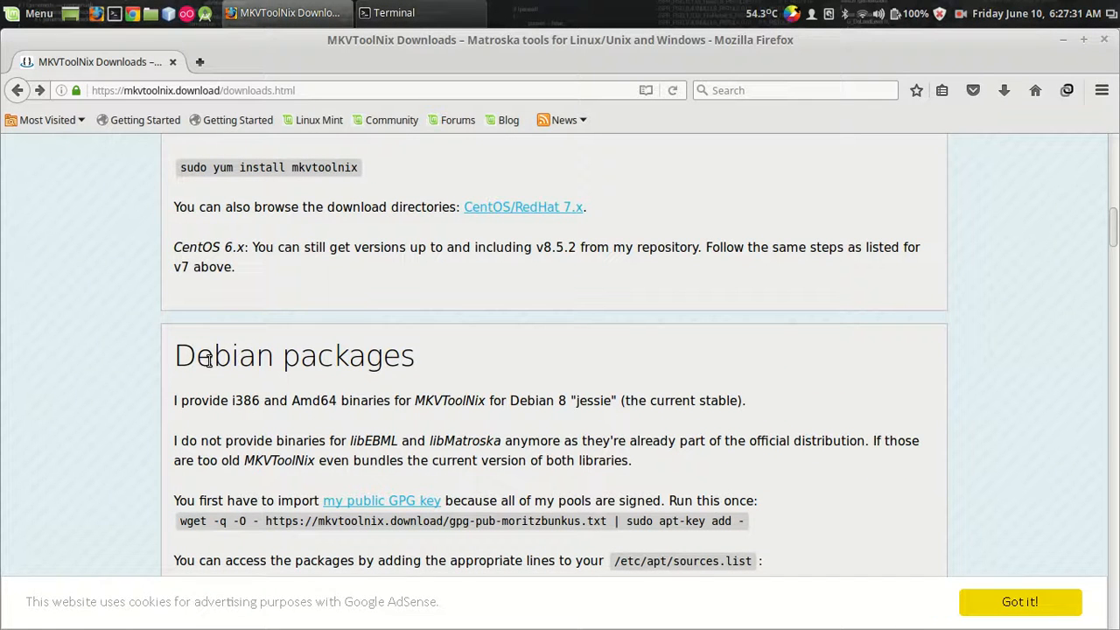
scroll("down", 3)
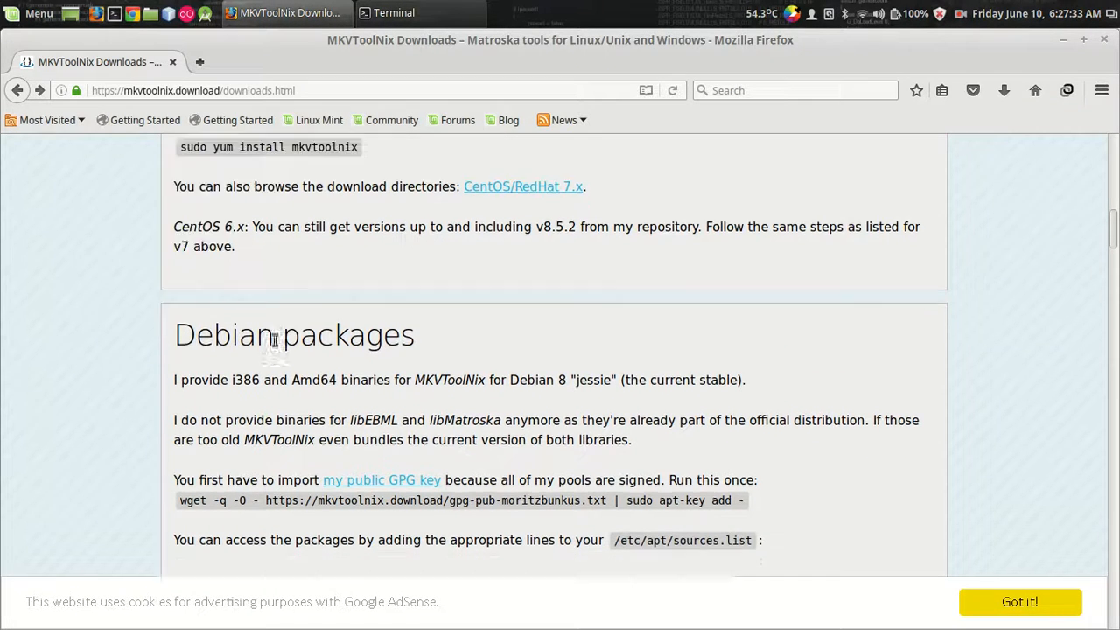
scroll("down", 3)
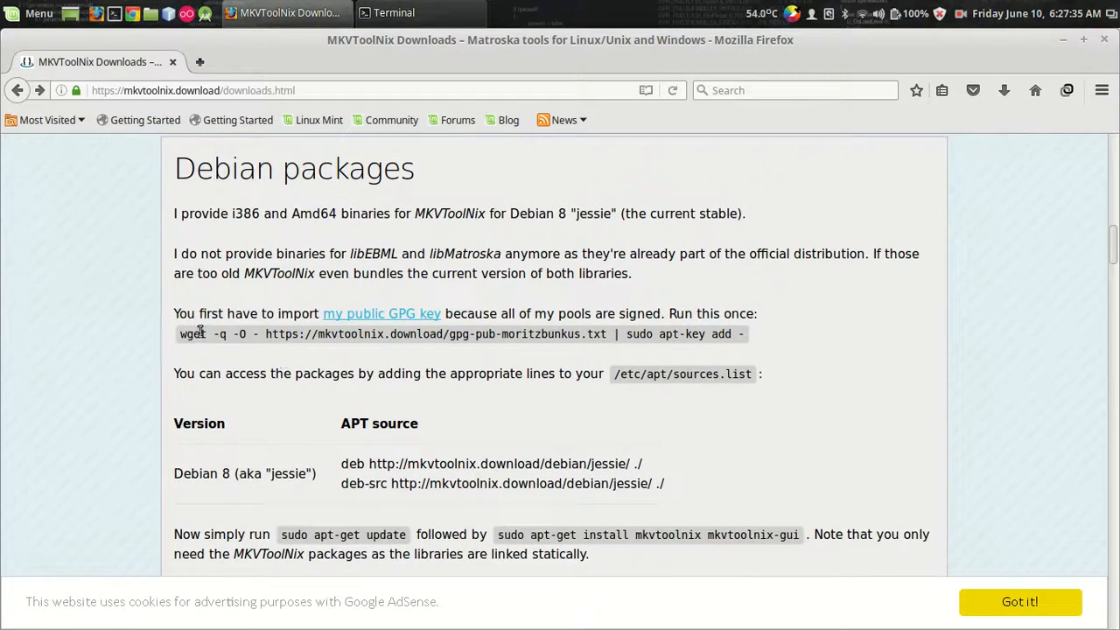
scroll("down", 3)
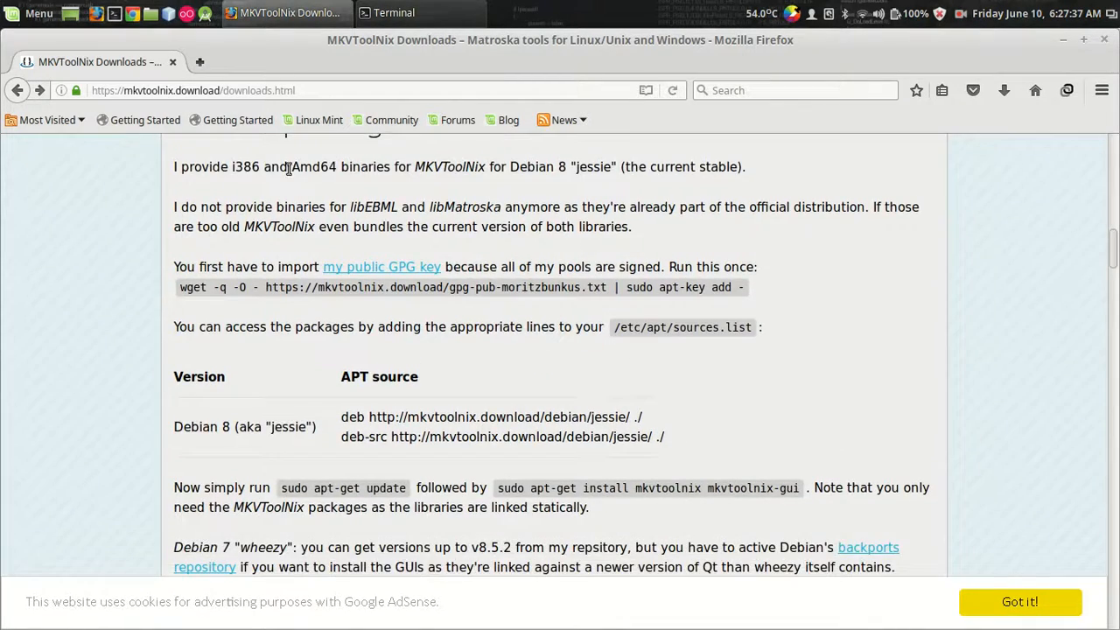
scroll("up", 3)
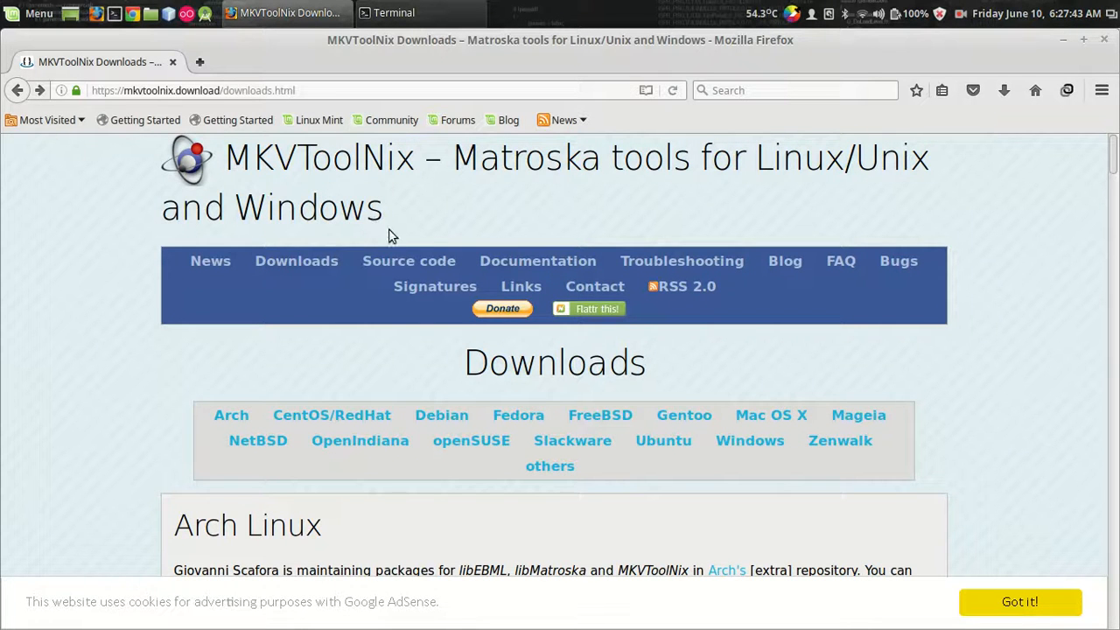
scroll("down", 3)
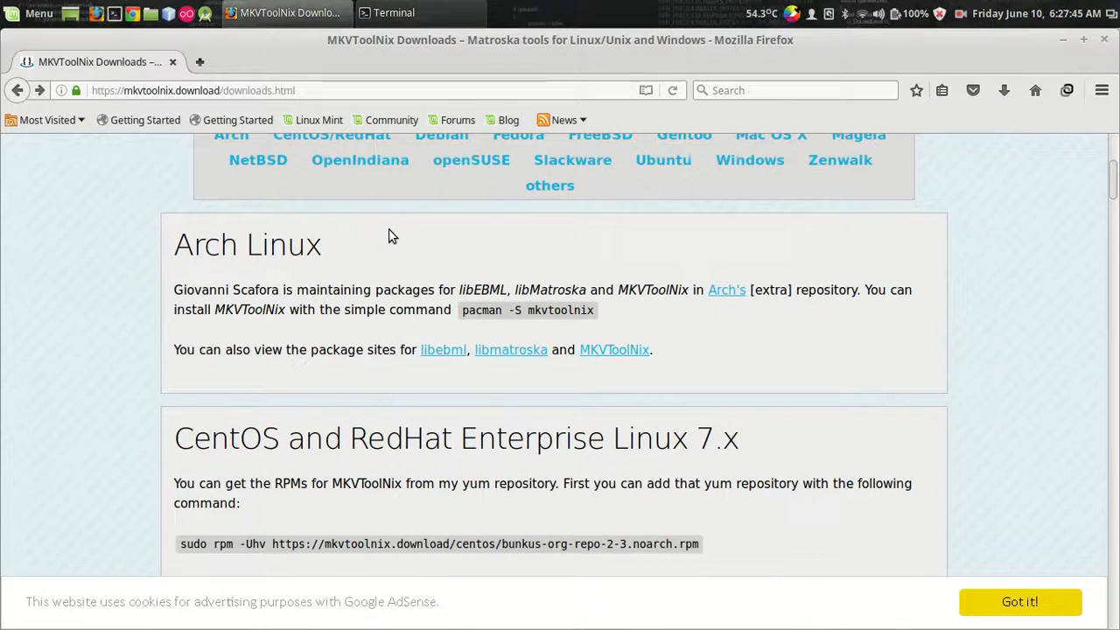
mouse_move(339, 257)
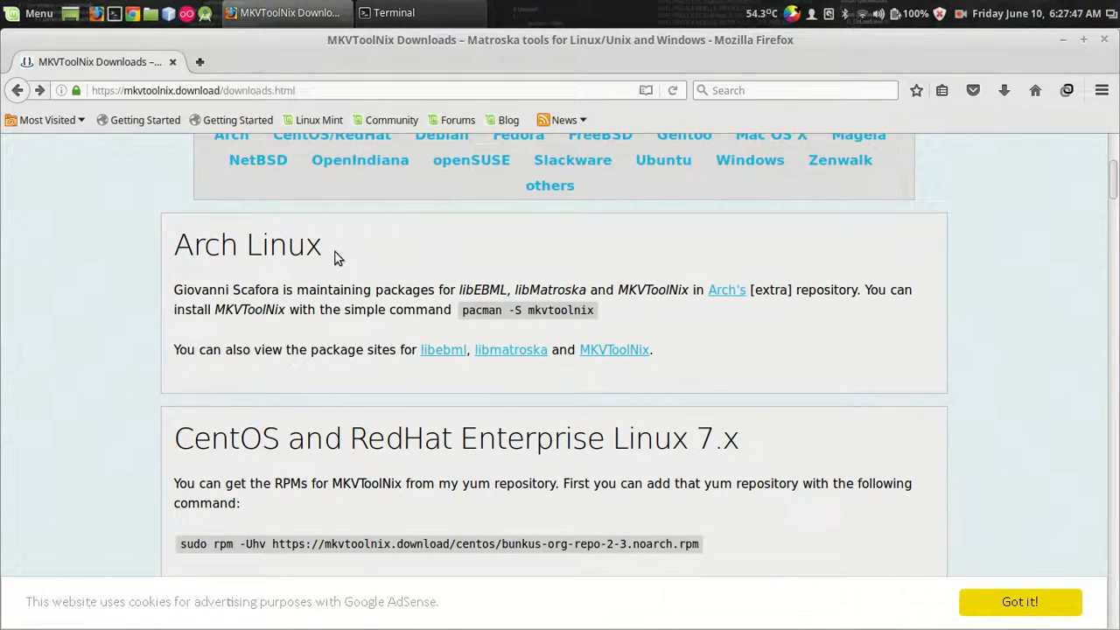
scroll("down", 3)
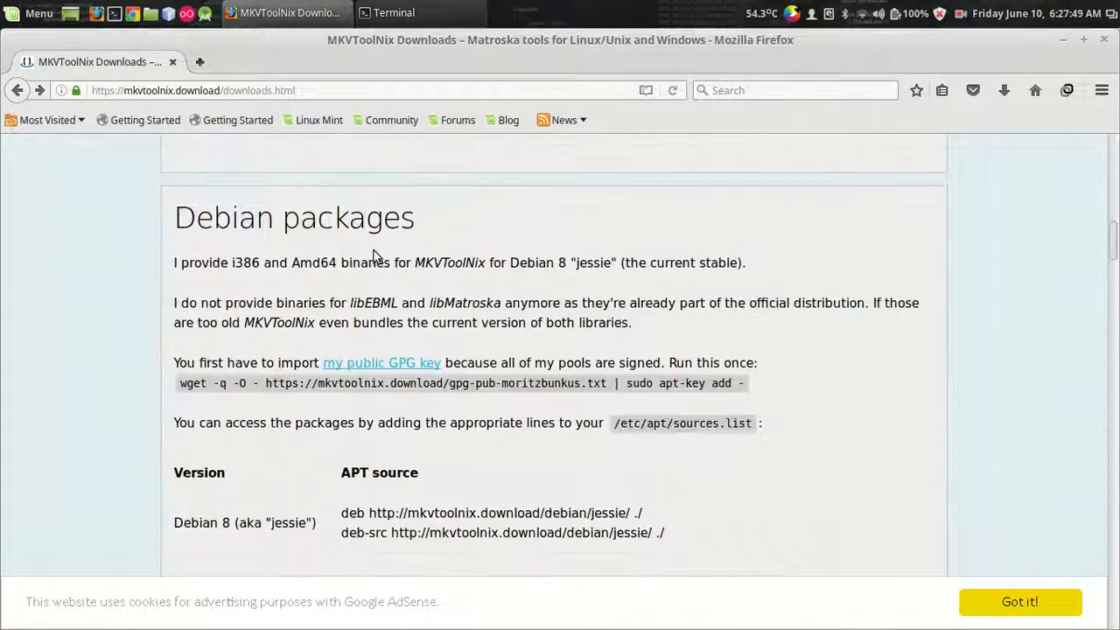
scroll("down", 3)
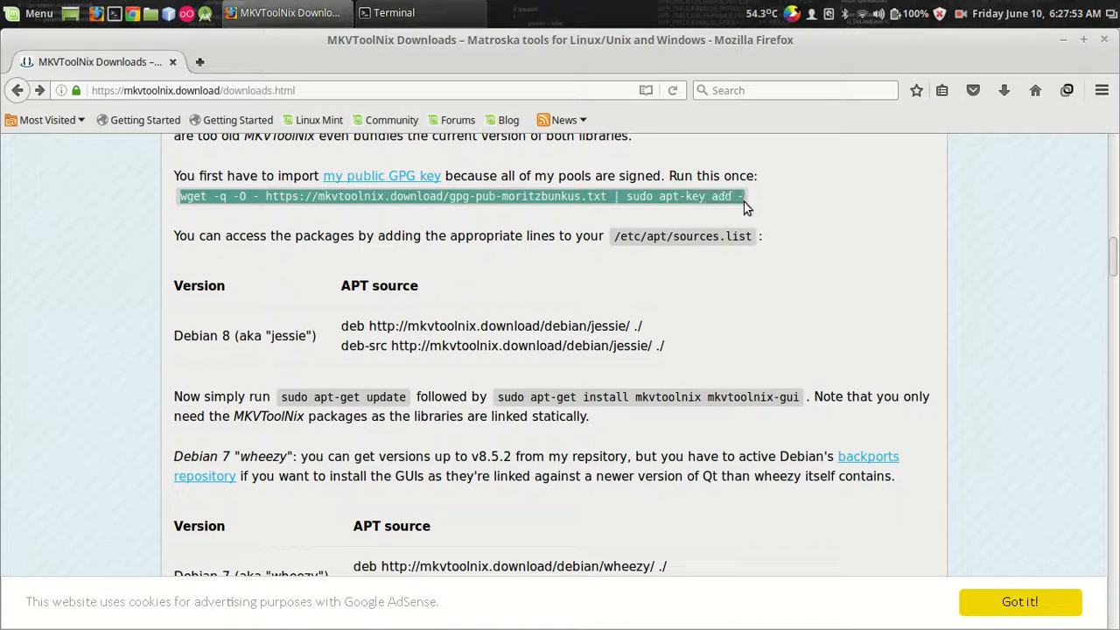
- Type 'sudo apt-get install mkvtoolnix mkvtoolnix-gui' in the Terminal, then close the window
left_click(393, 12)
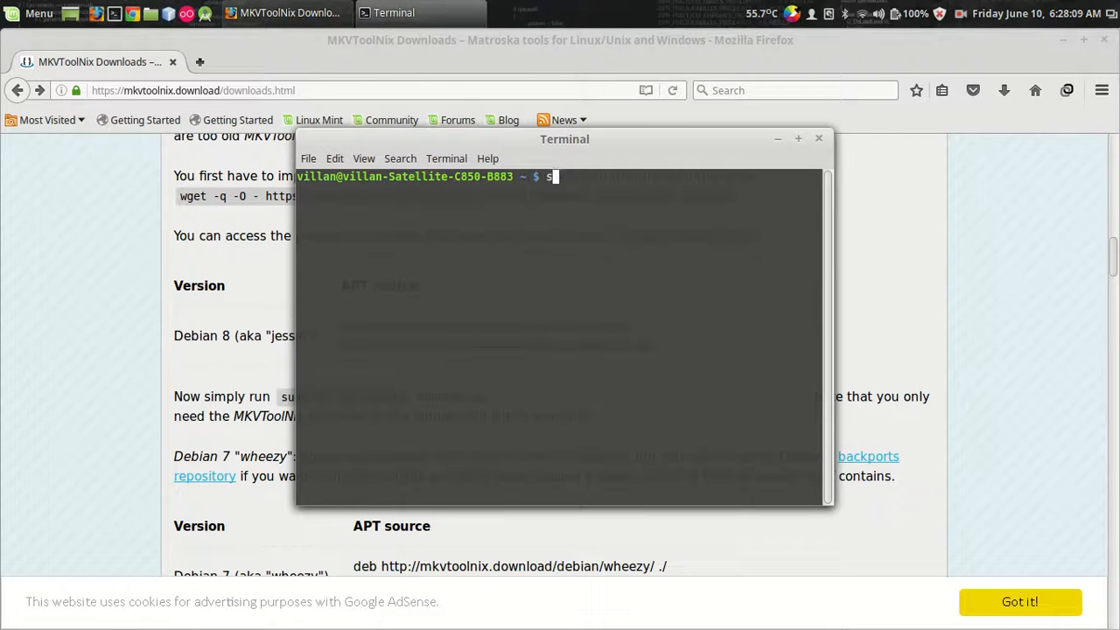
type("sudo apt-get install mkvtoolnix mkvtoolnix-gui")
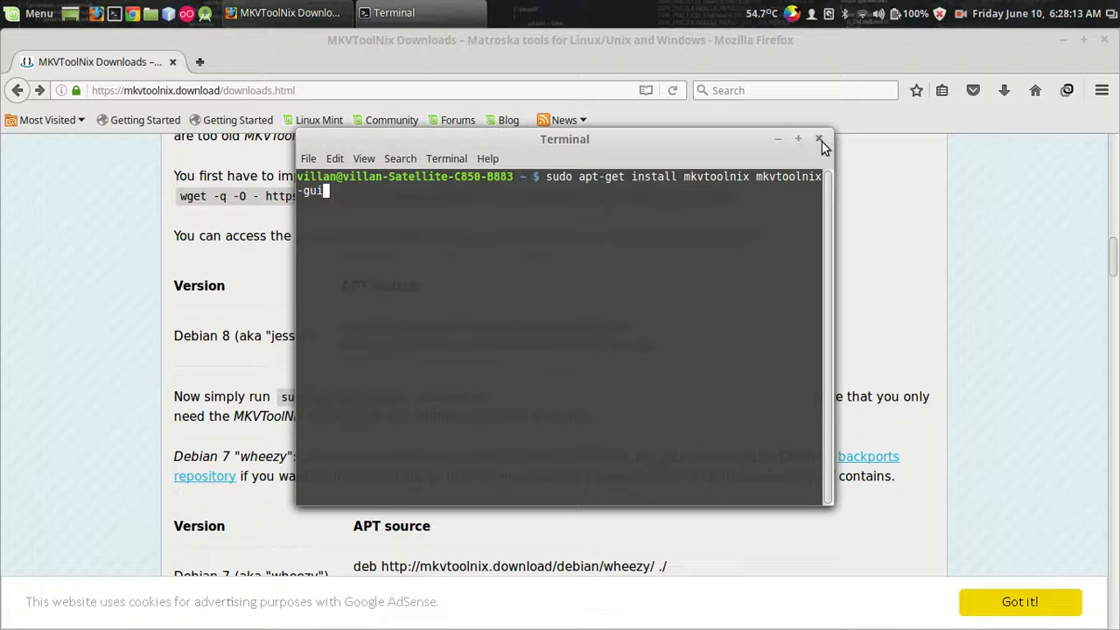
left_click(820, 138)
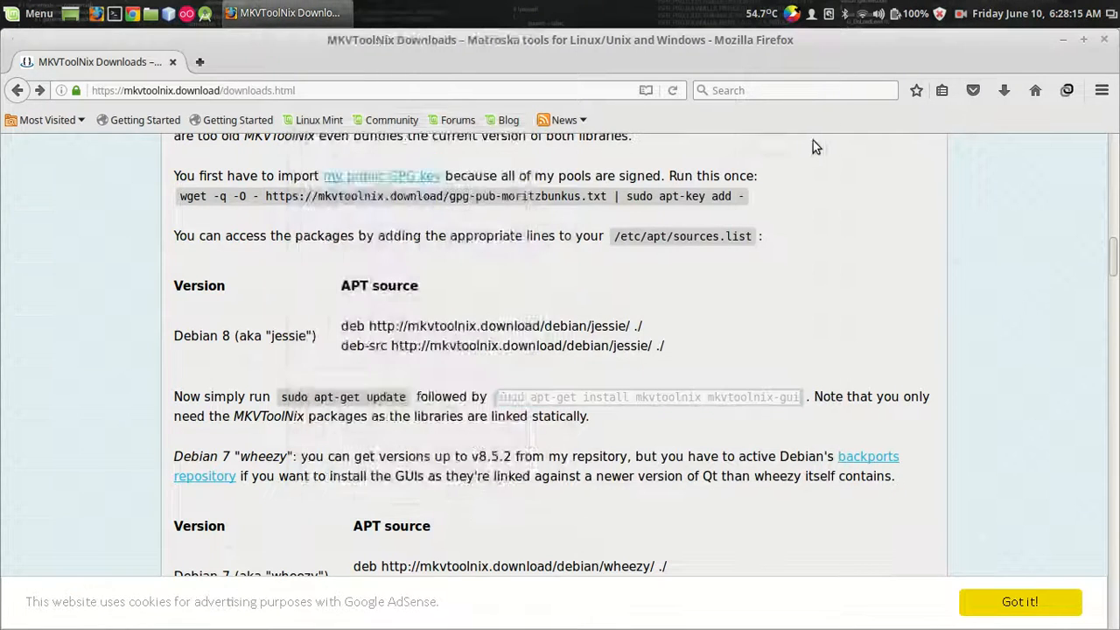
- Search the Mint menu for 'mkv' and launch mkvmerge GUI
left_click(39, 12)
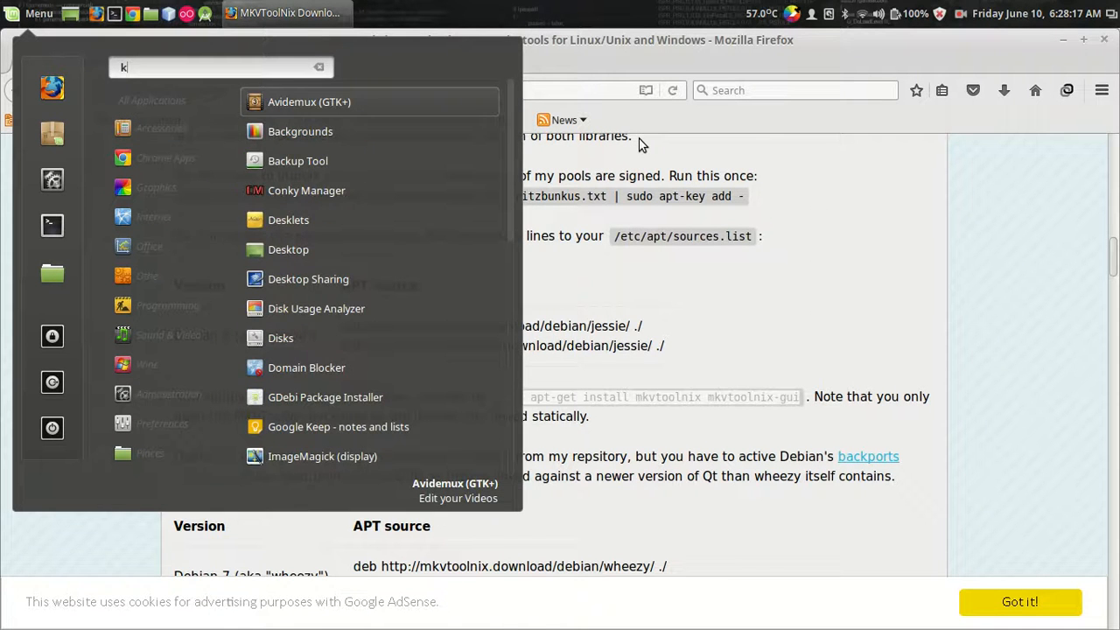
type("mkv")
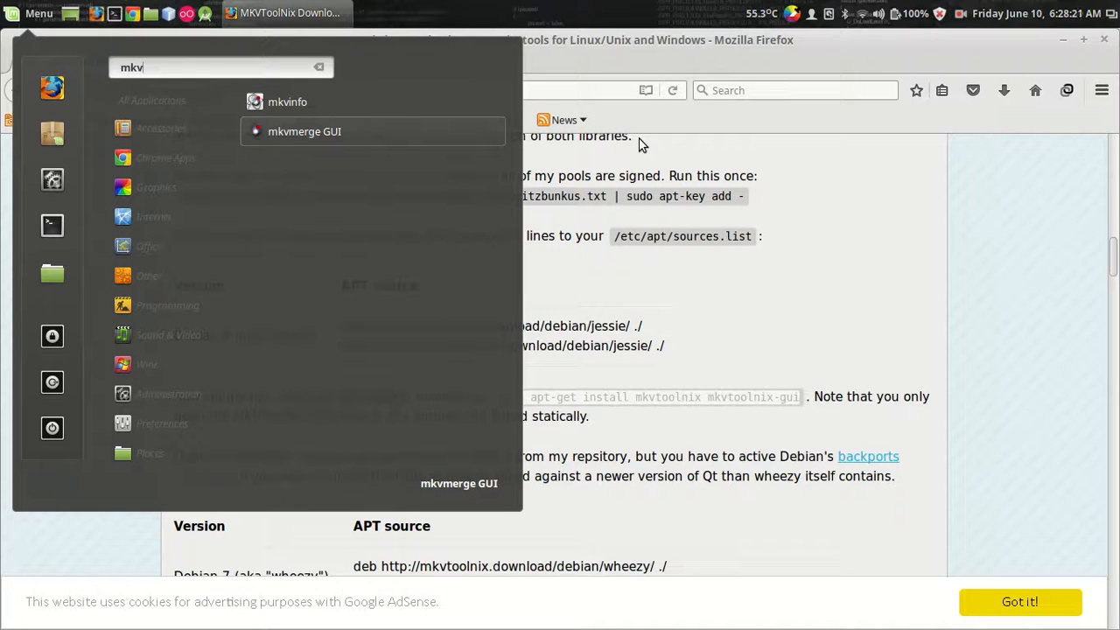
left_click(305, 131)
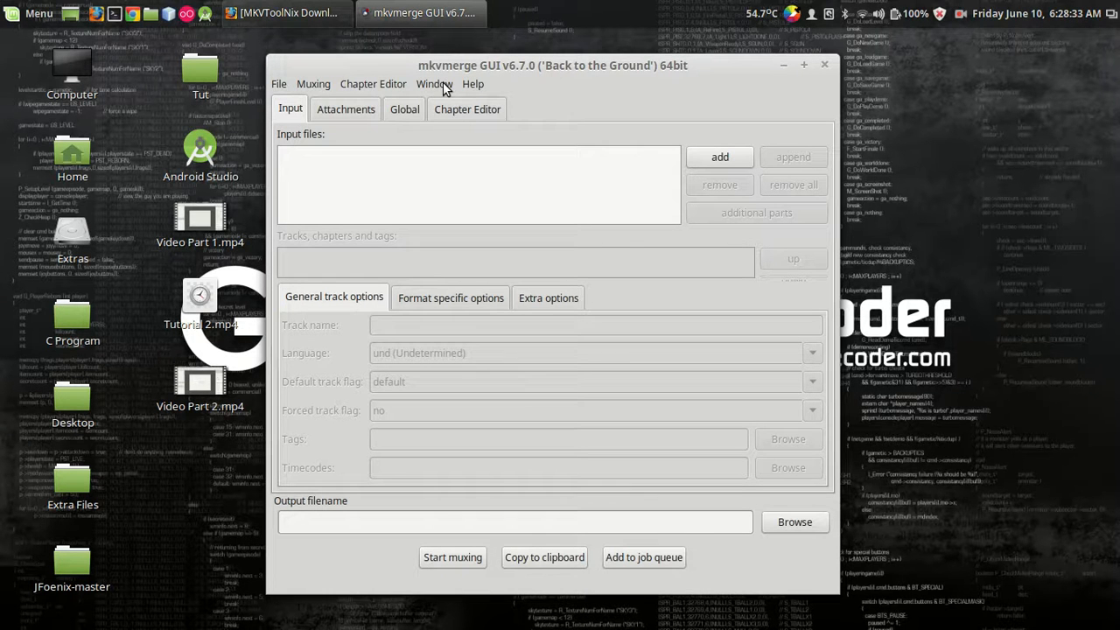
mouse_move(203, 350)
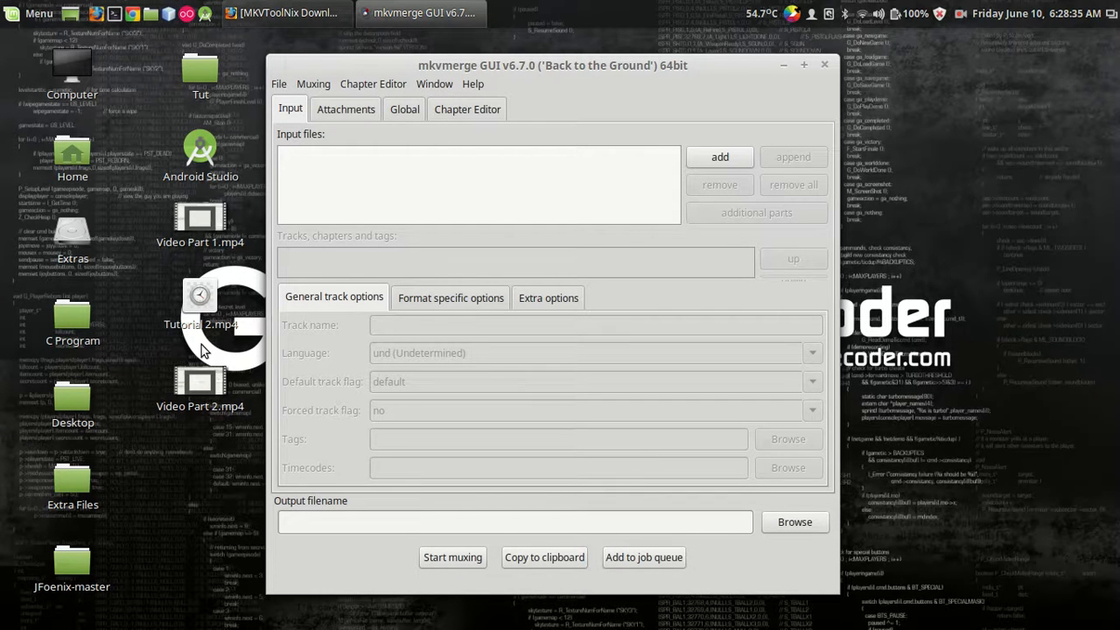
mouse_move(678, 162)
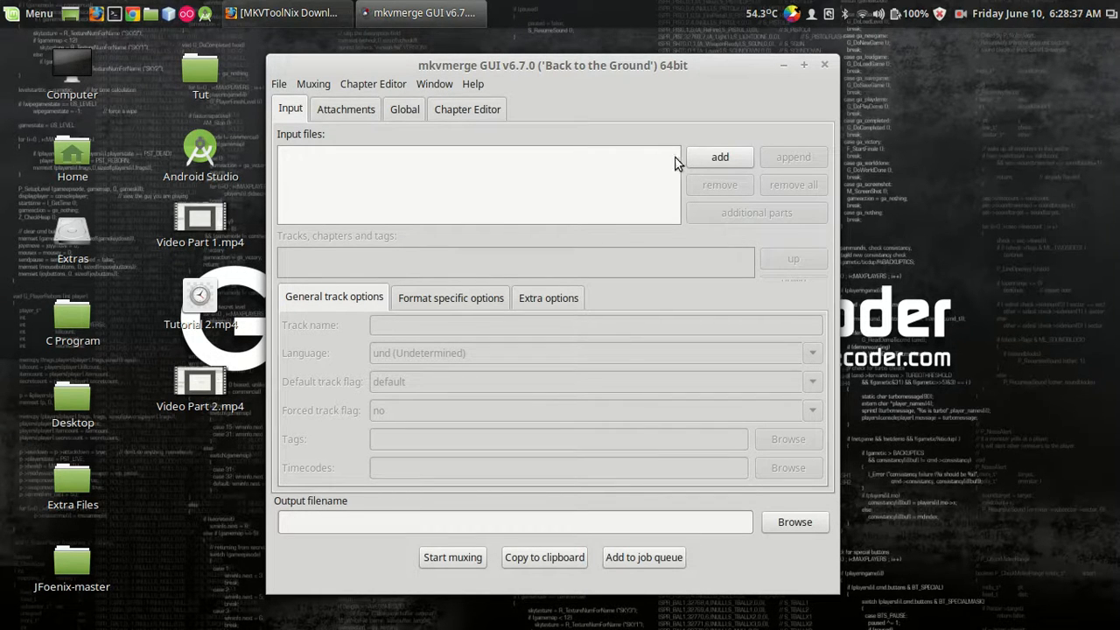
- Add Video Part 1.mp4 from the desktop and append Video Part 2.mp4
left_click(719, 157)
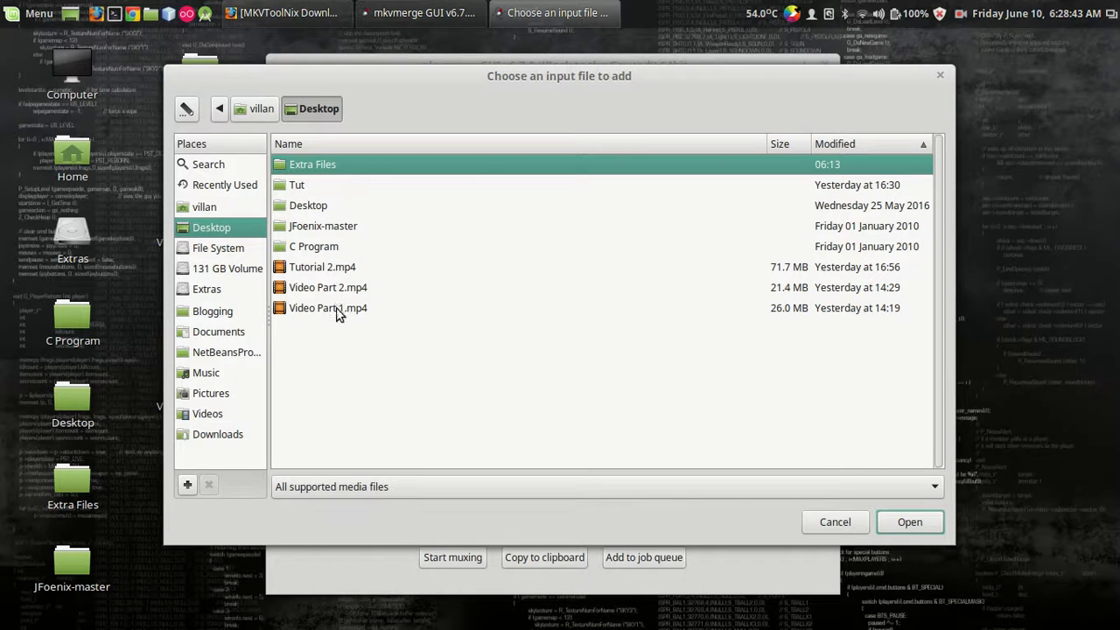
left_click(909, 521)
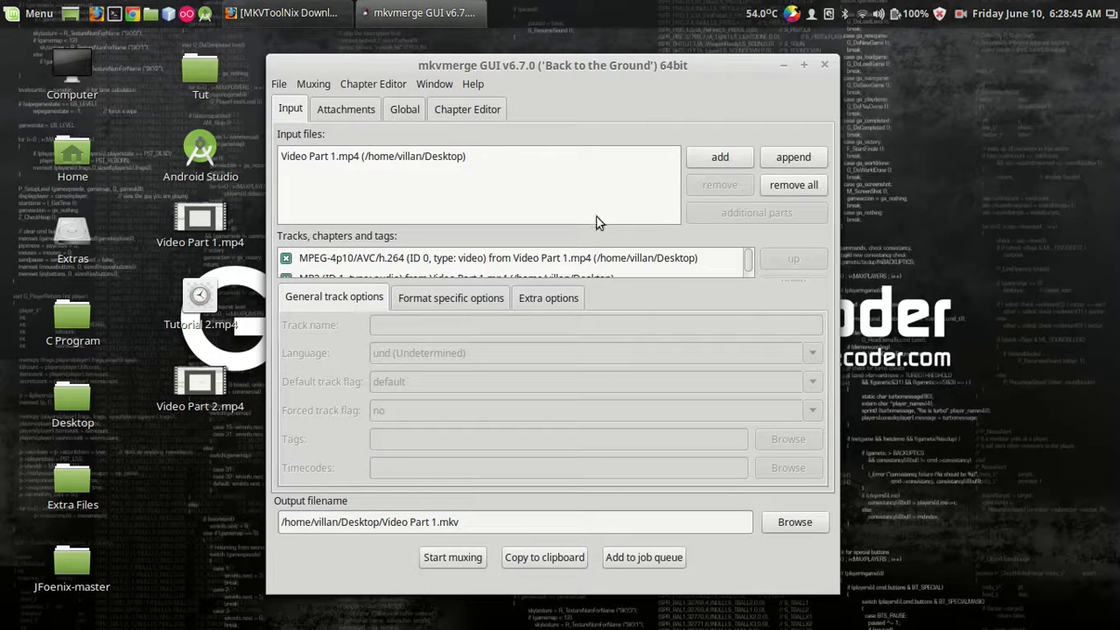
left_click(792, 157)
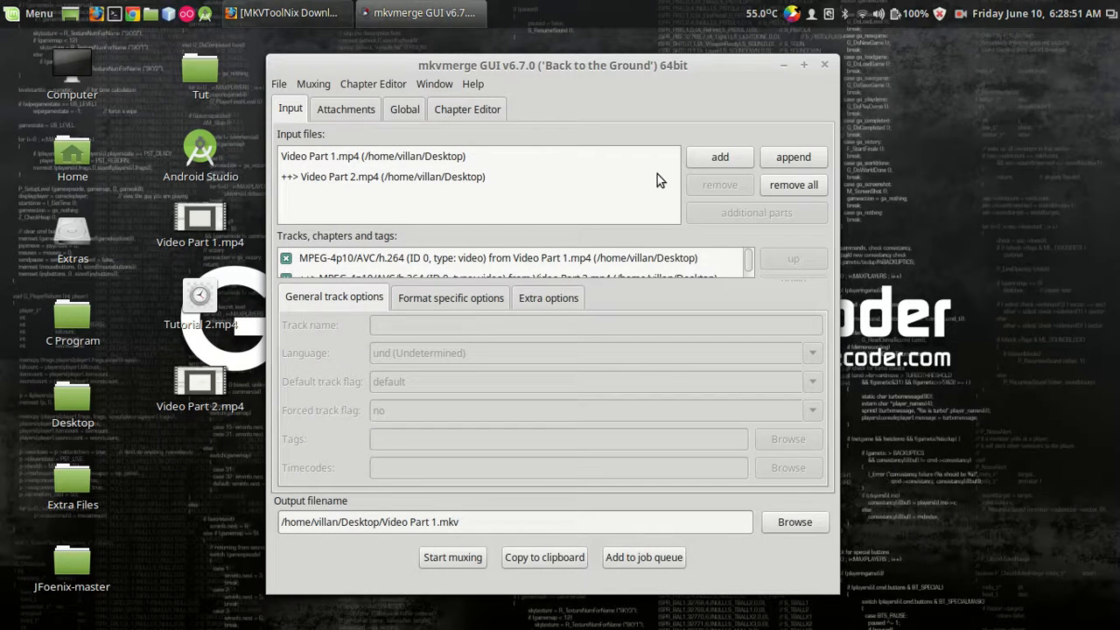
- Select the Video Part 2.mp4 entry and append Tutorial 2.mp4 after it
left_click(372, 156)
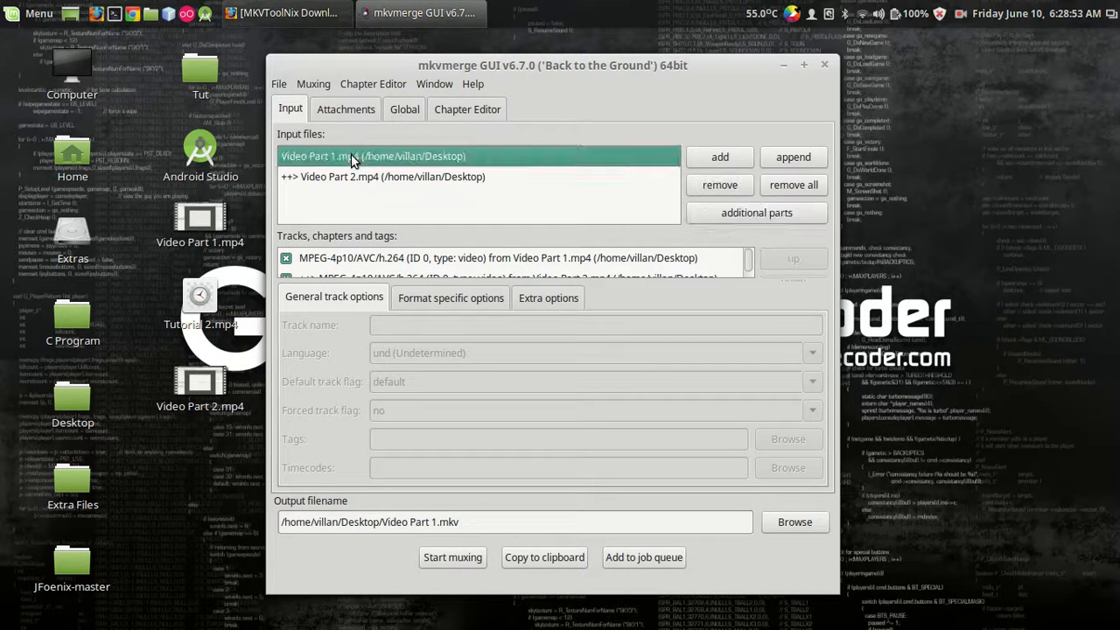
left_click(382, 177)
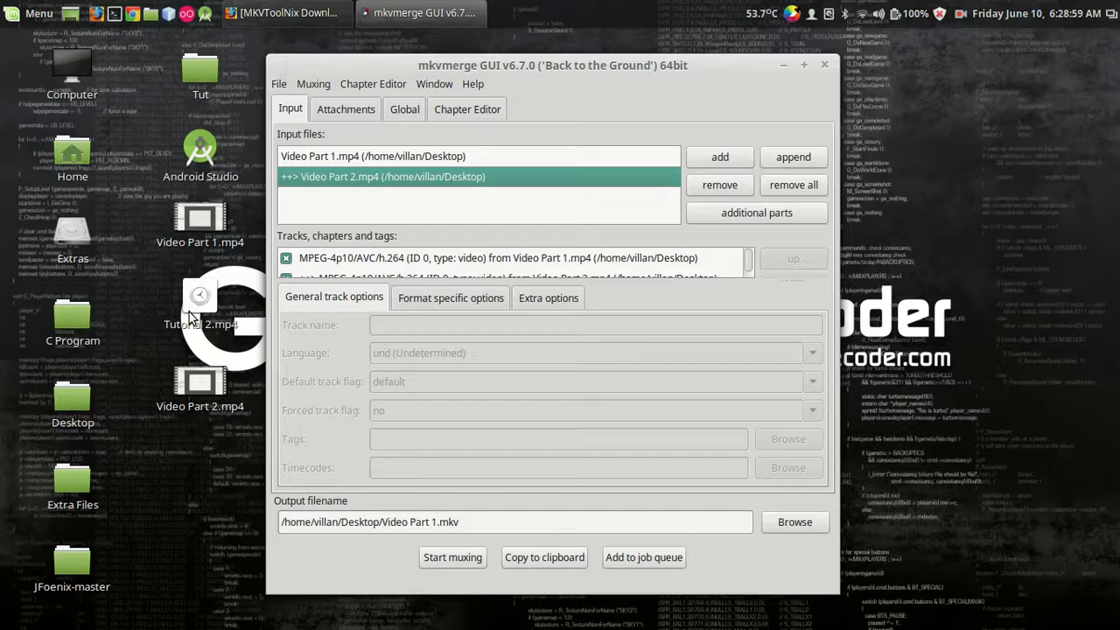
mouse_move(337, 188)
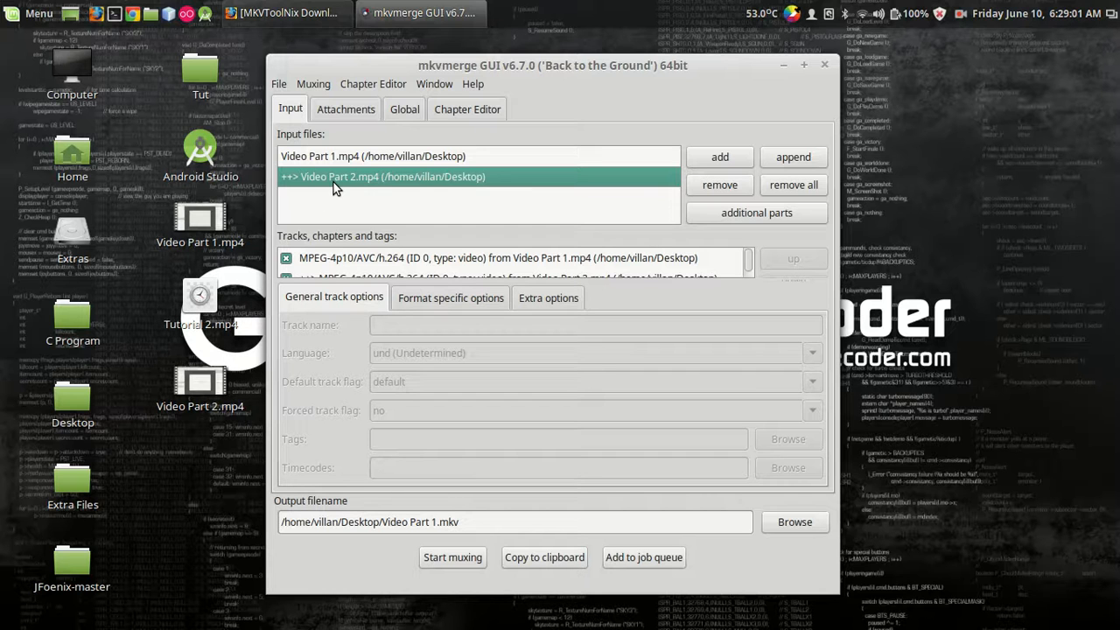
mouse_move(772, 172)
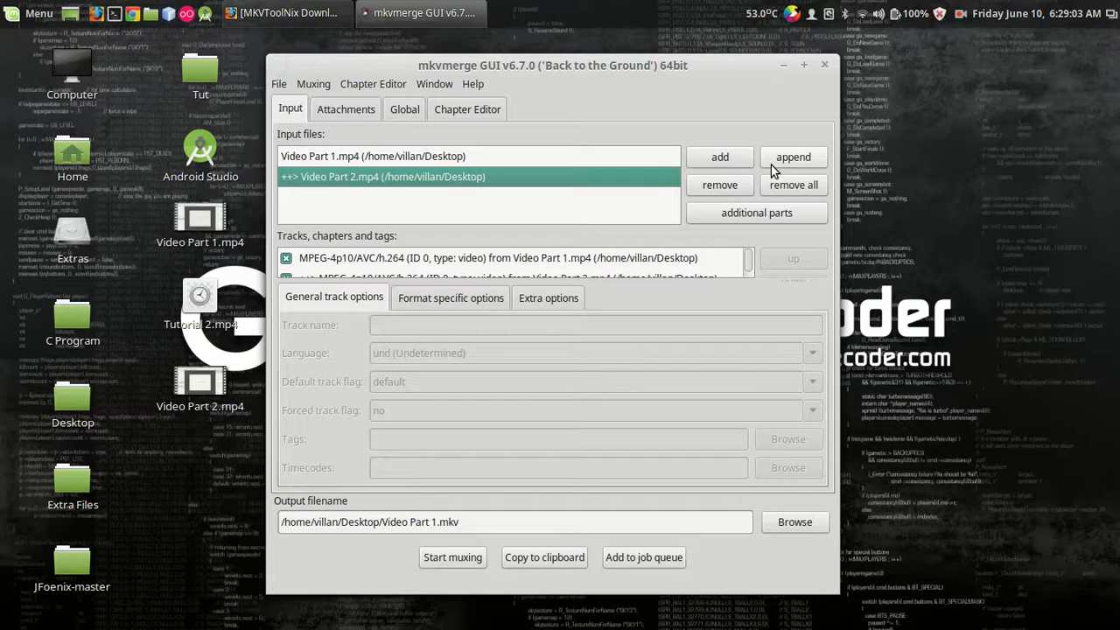
left_click(793, 157)
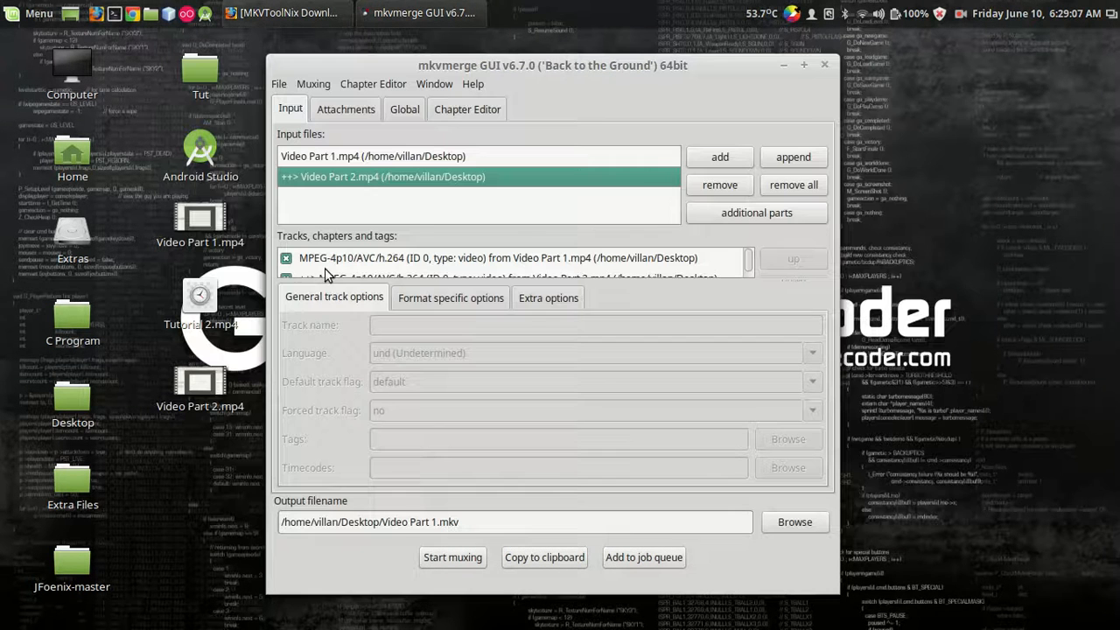
left_click(793, 157)
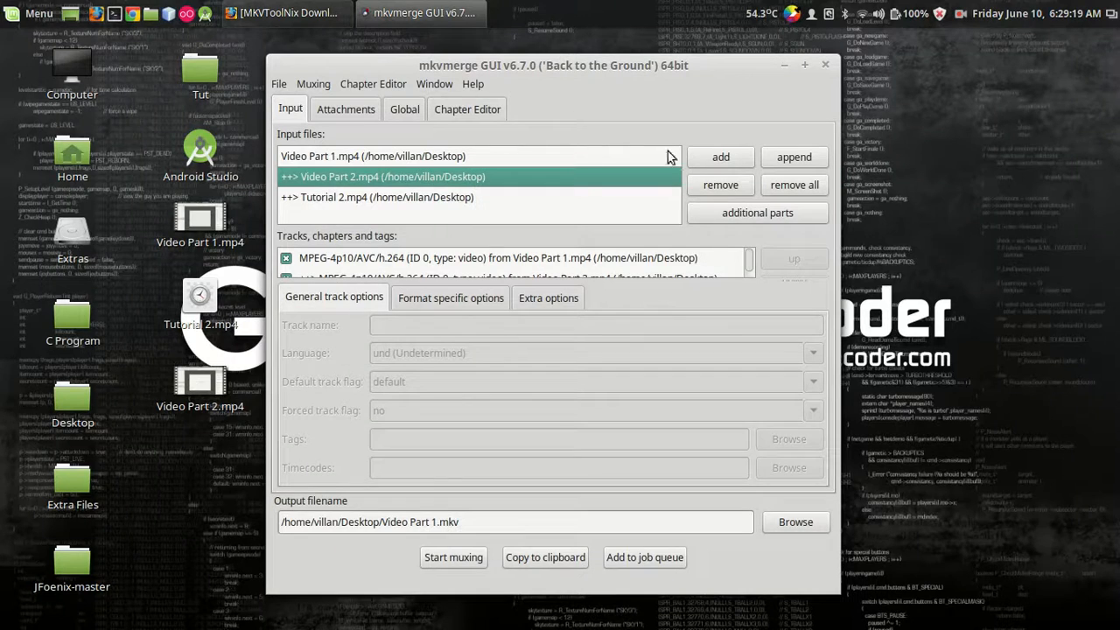
left_click(383, 197)
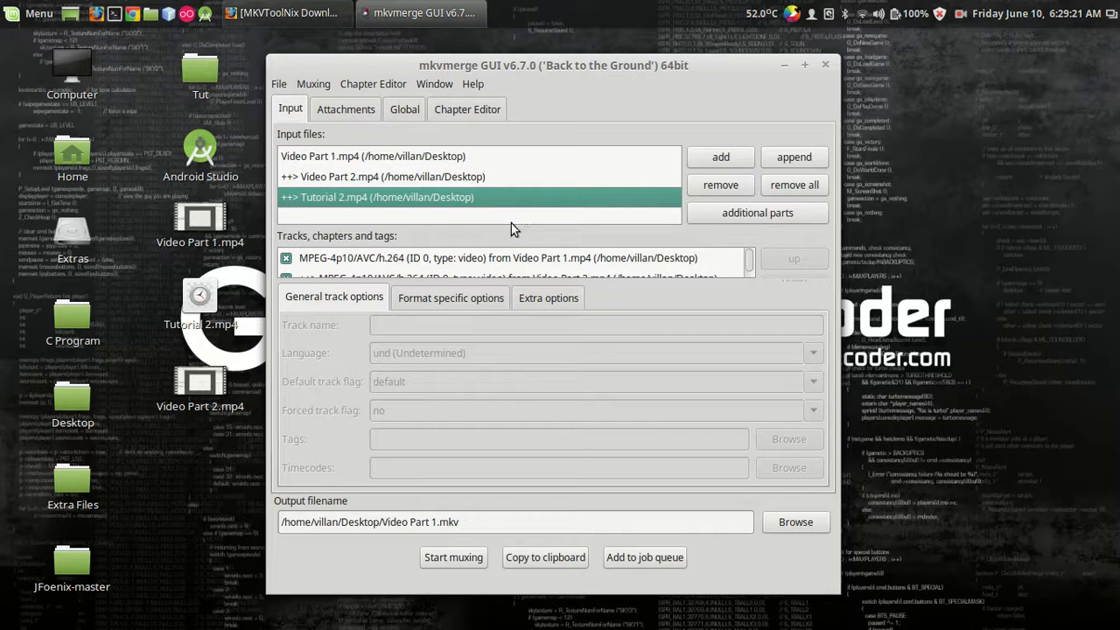
mouse_move(487, 438)
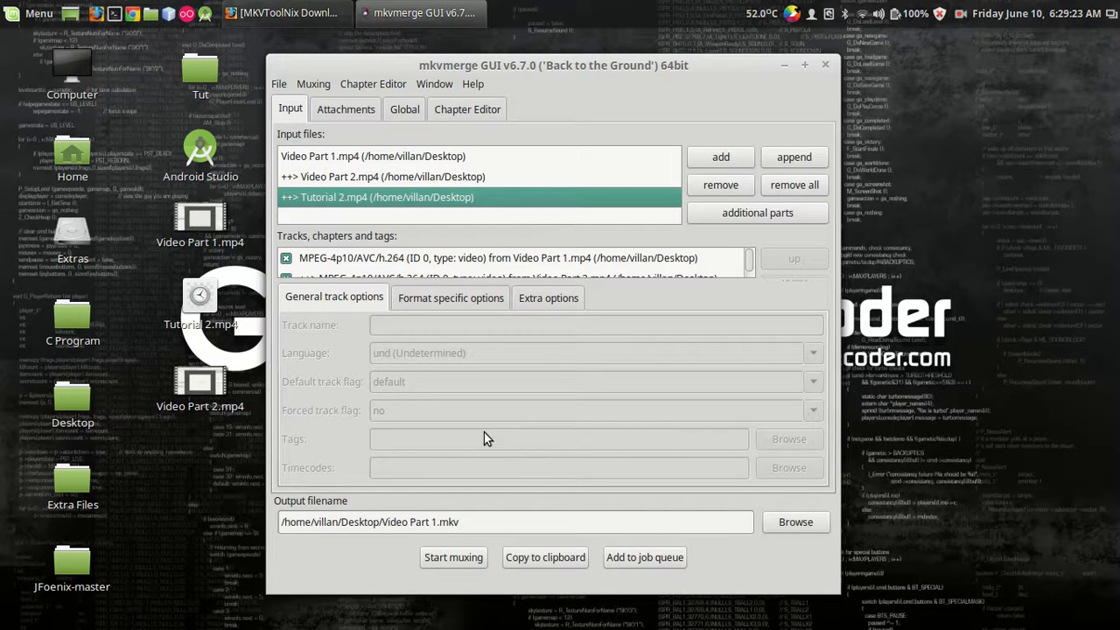
mouse_move(499, 551)
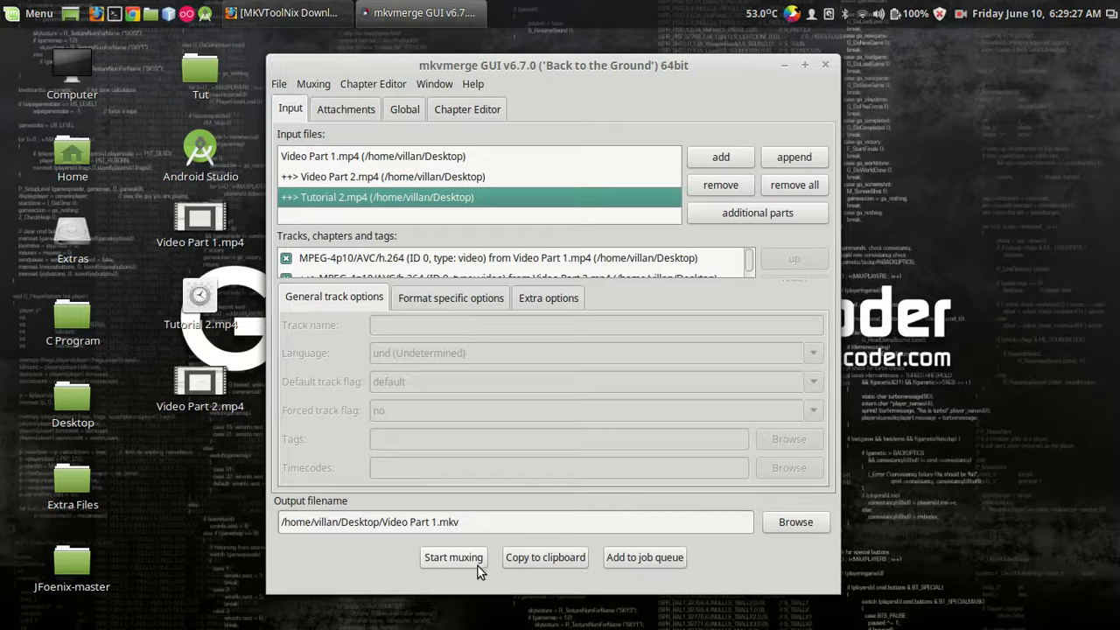
mouse_move(567, 147)
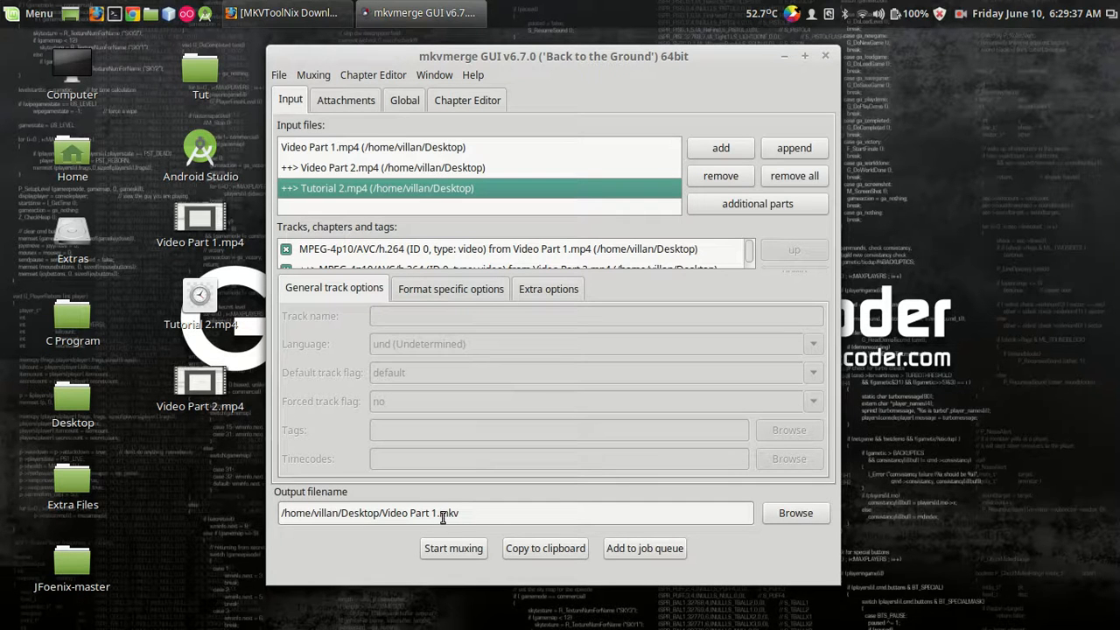
mouse_move(453, 549)
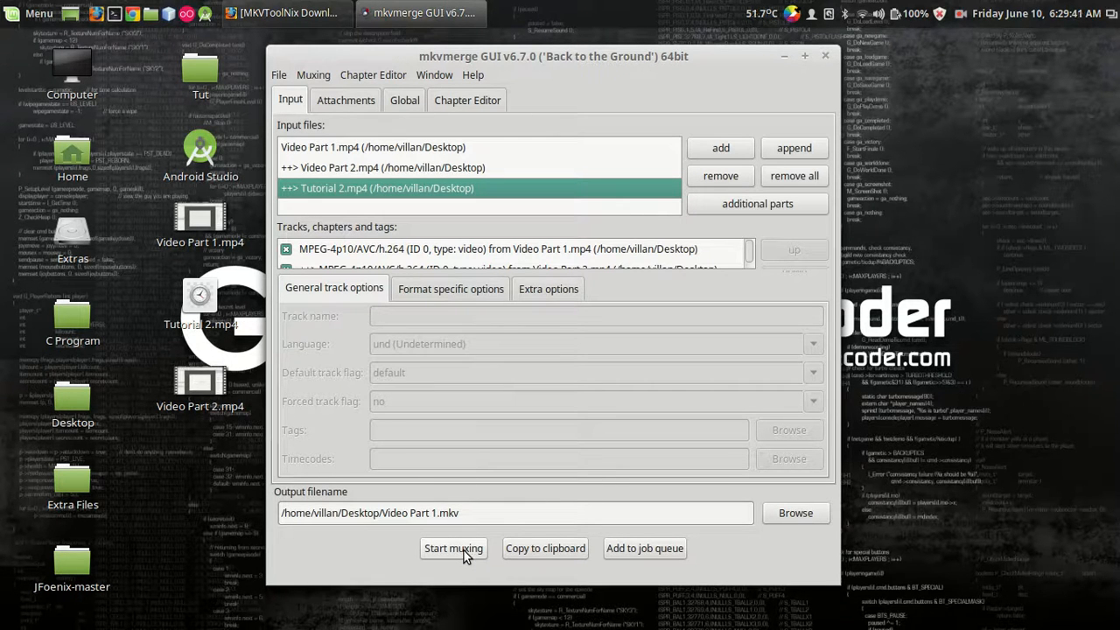
- Start muxing the three clips into Video Part 1.mkv
left_click(453, 548)
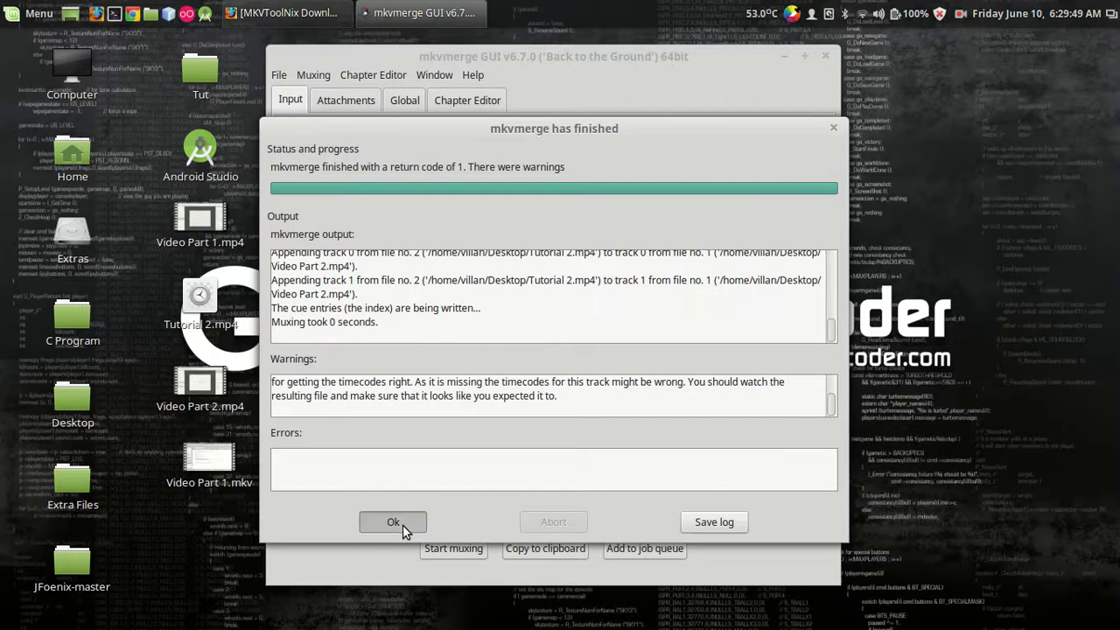
- Dismiss the report, seek through Video Part 1.mkv in VLC, then open Video Part 2.mp4
left_click(392, 521)
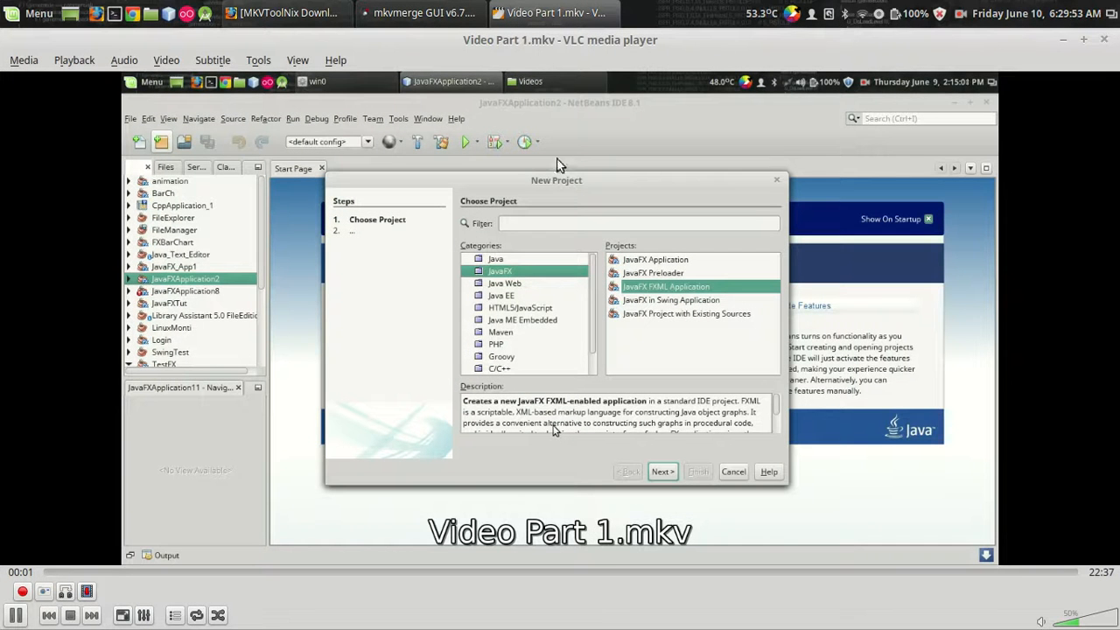
mouse_move(543, 468)
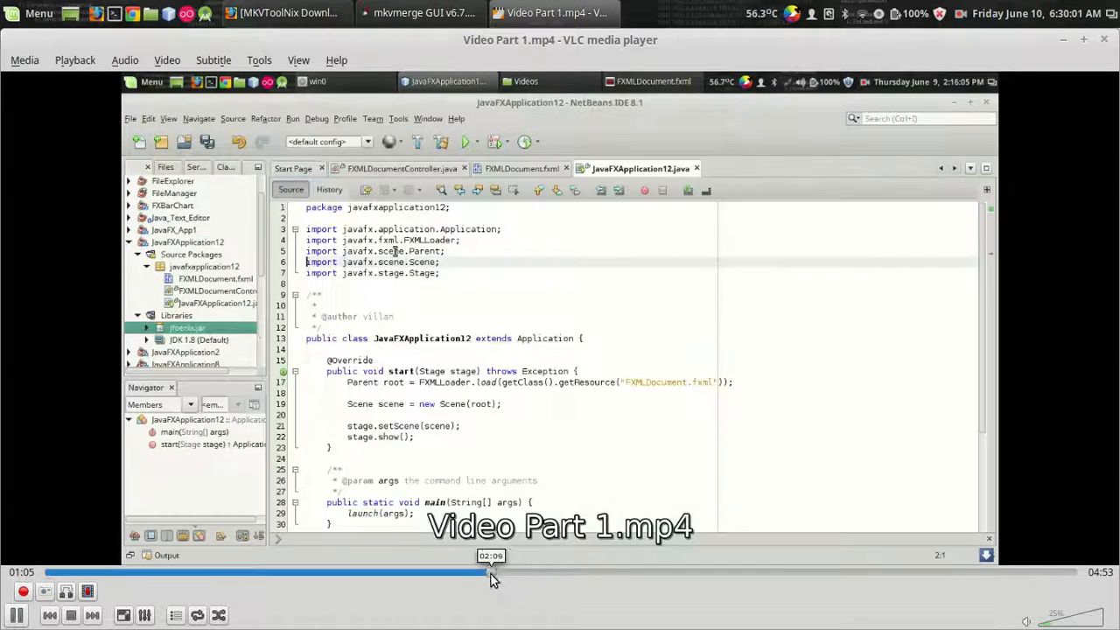
left_click(420, 12)
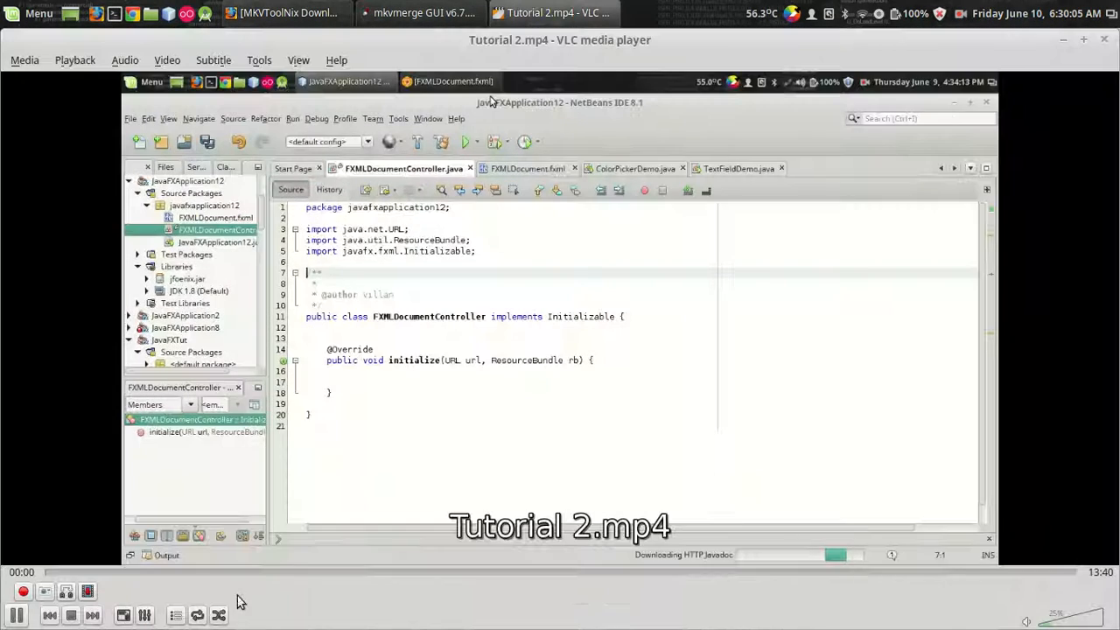
left_click(480, 571)
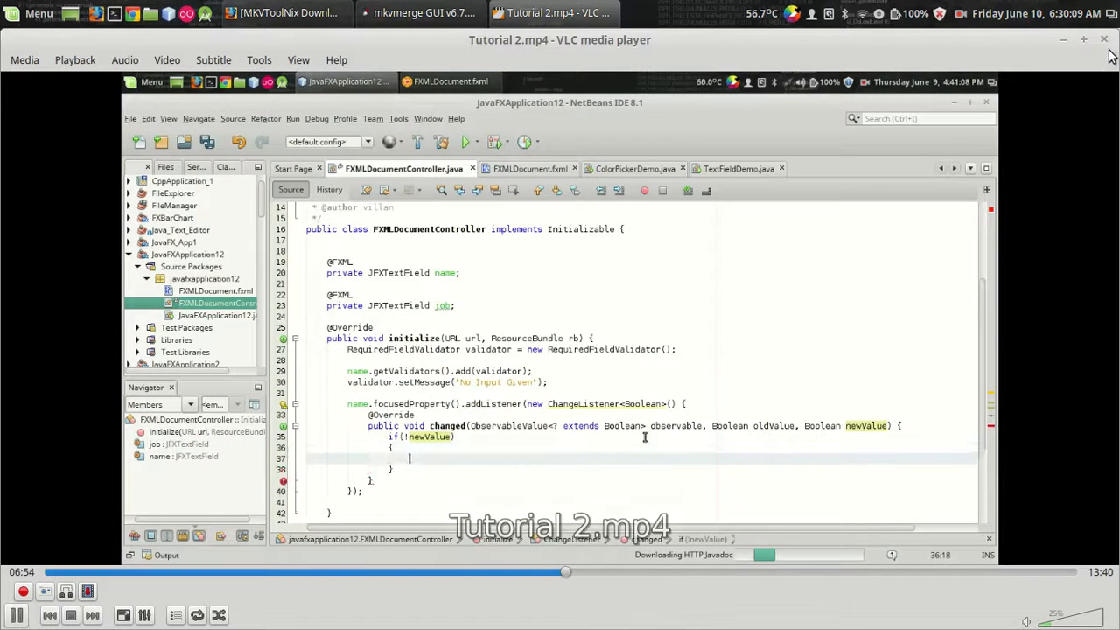
left_click(423, 12)
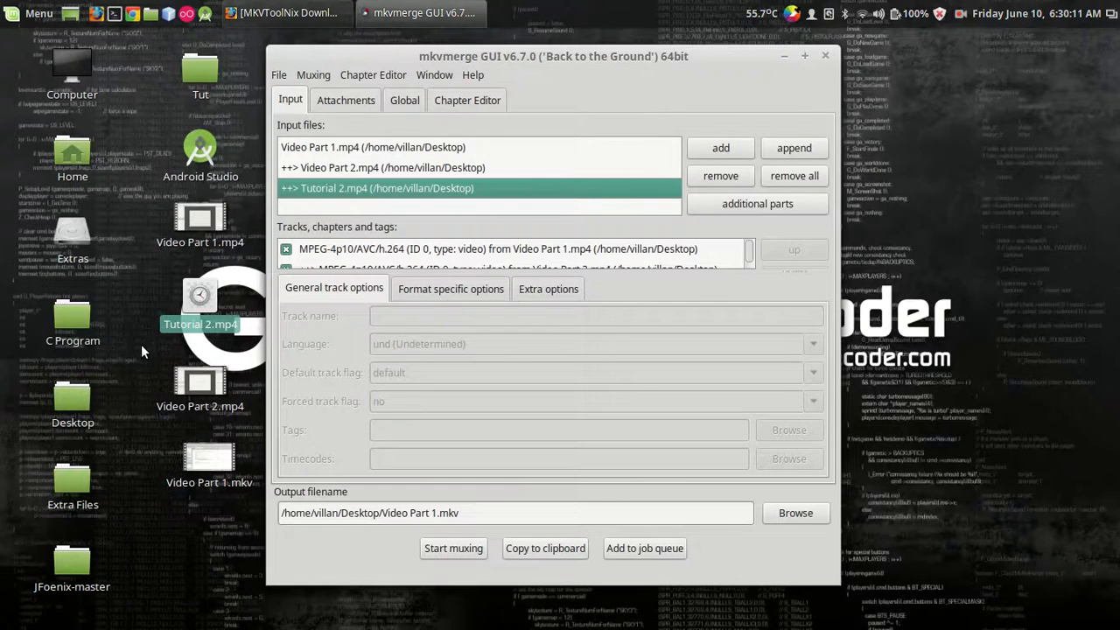
double_click(199, 383)
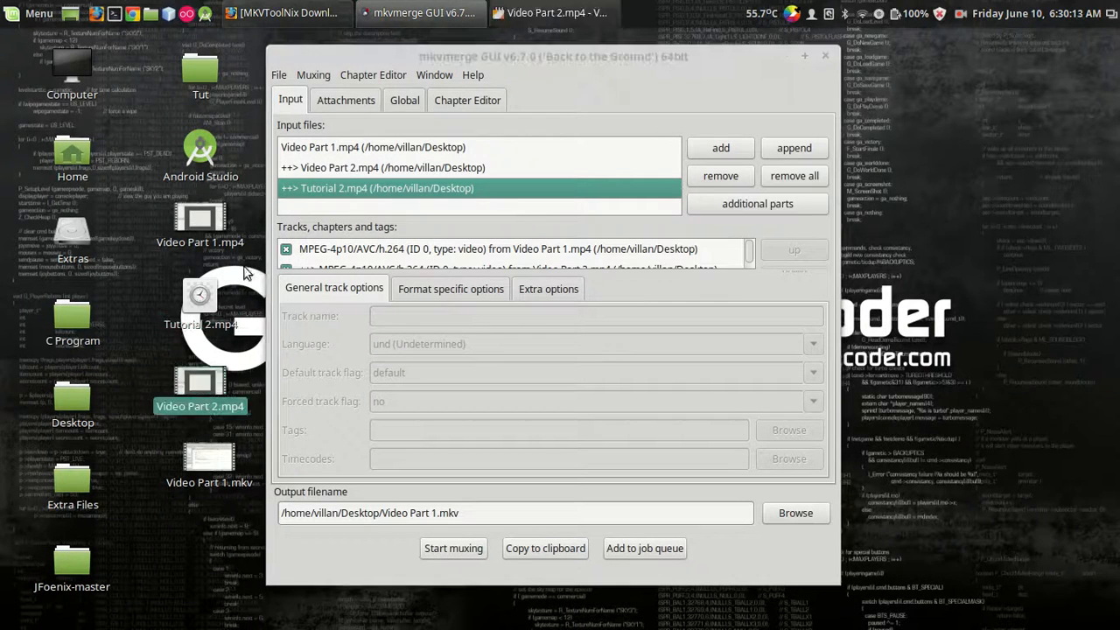